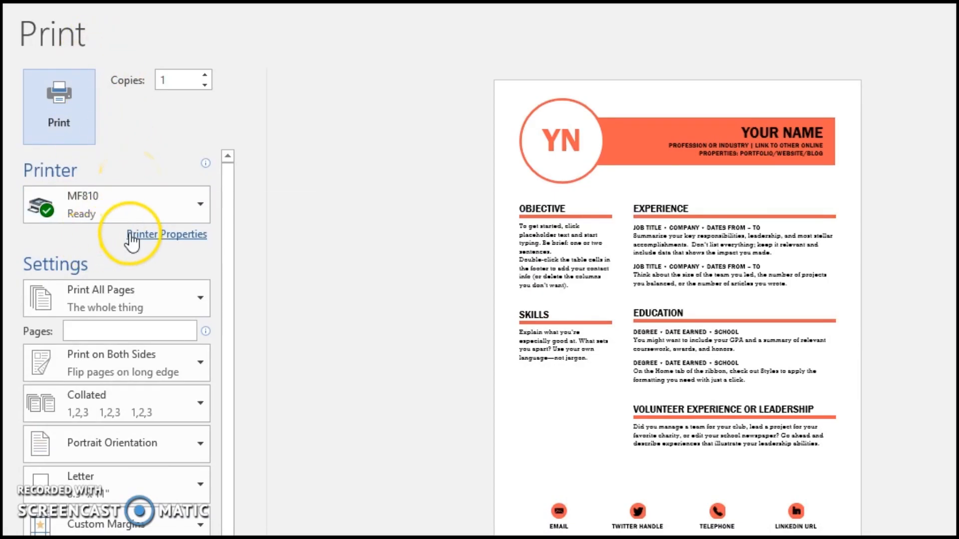
mouse_move(93, 254)
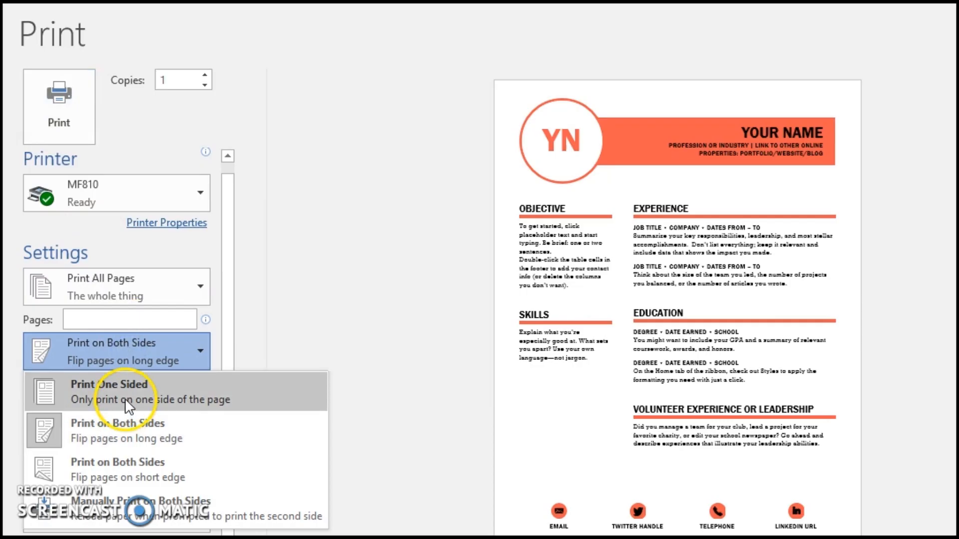
Choose Print One Sided for the résumé in the Print backstage.
left_click(109, 391)
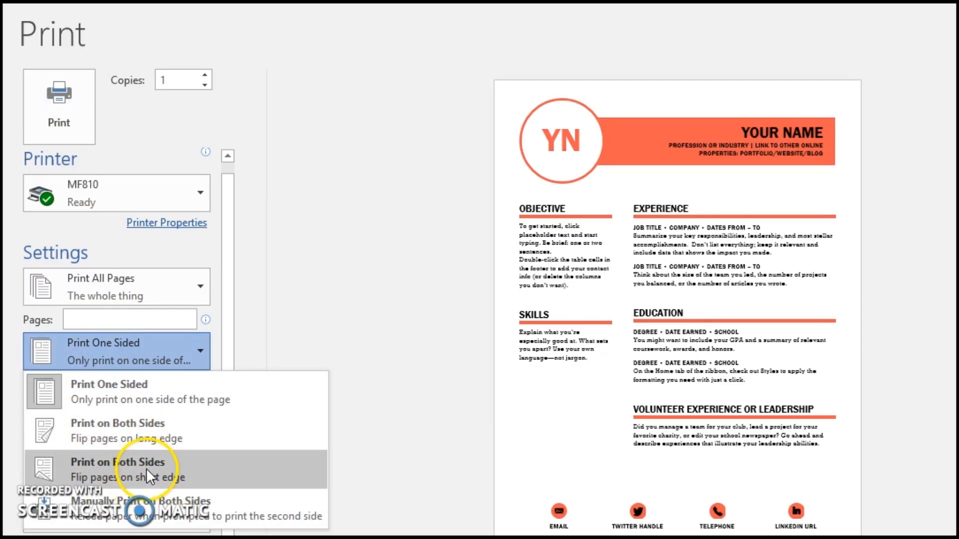
mouse_move(120, 244)
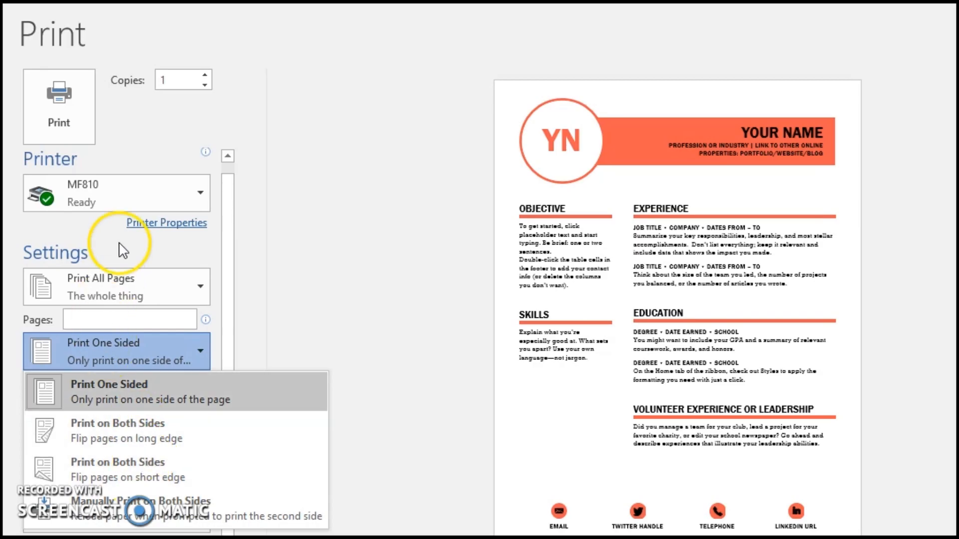
mouse_move(210, 507)
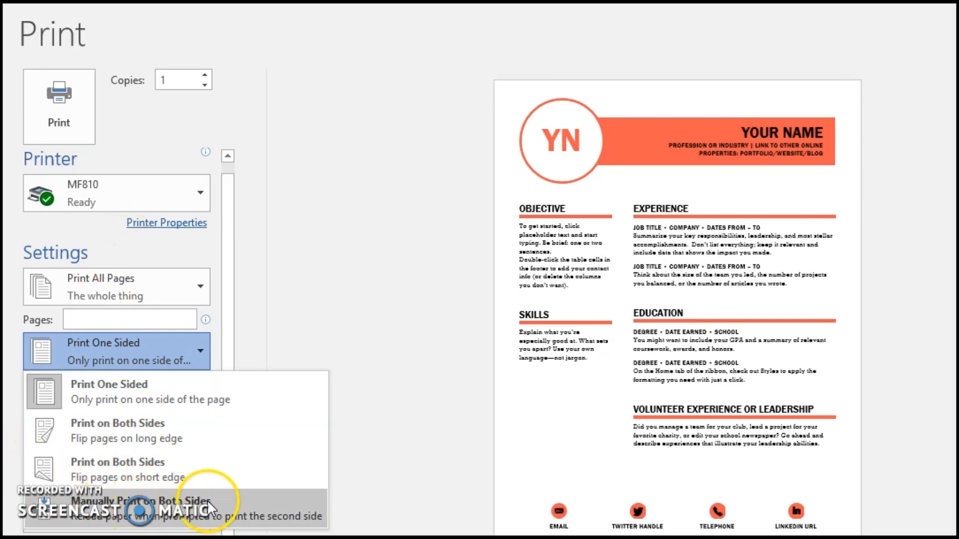
mouse_move(226, 503)
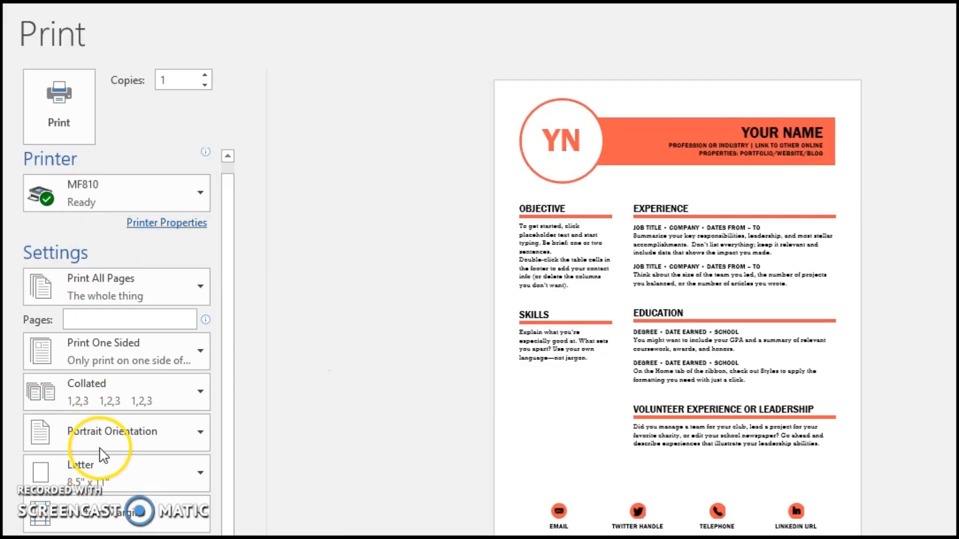
left_click(166, 222)
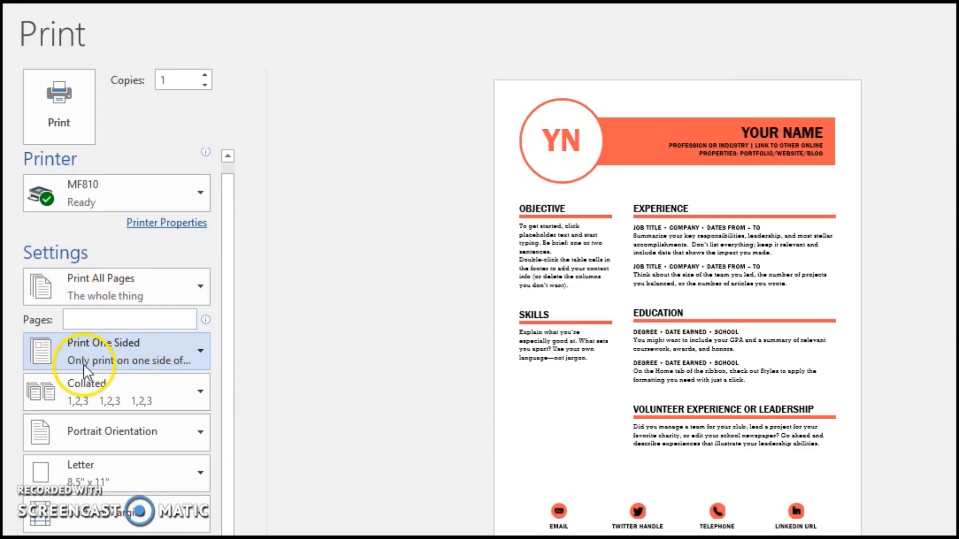
mouse_move(125, 359)
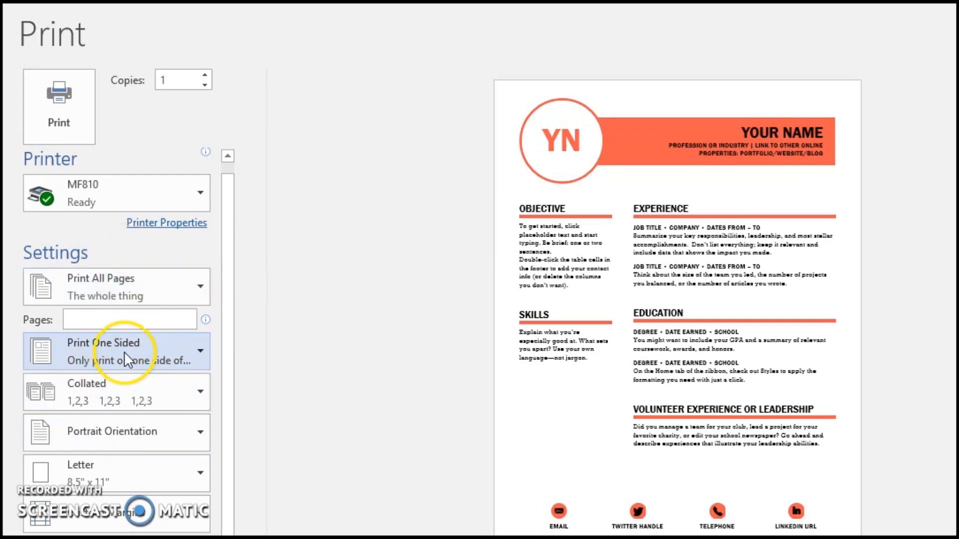
mouse_move(173, 247)
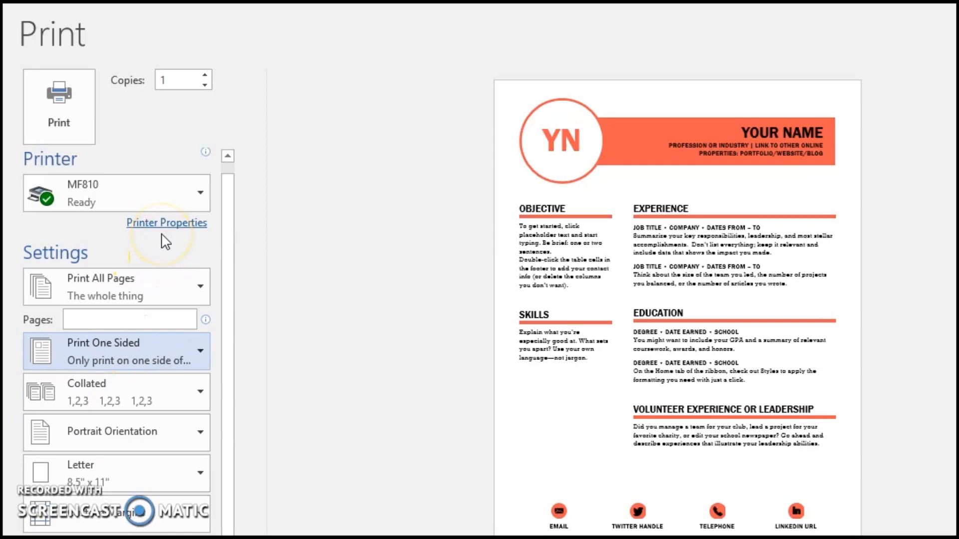
mouse_move(124, 271)
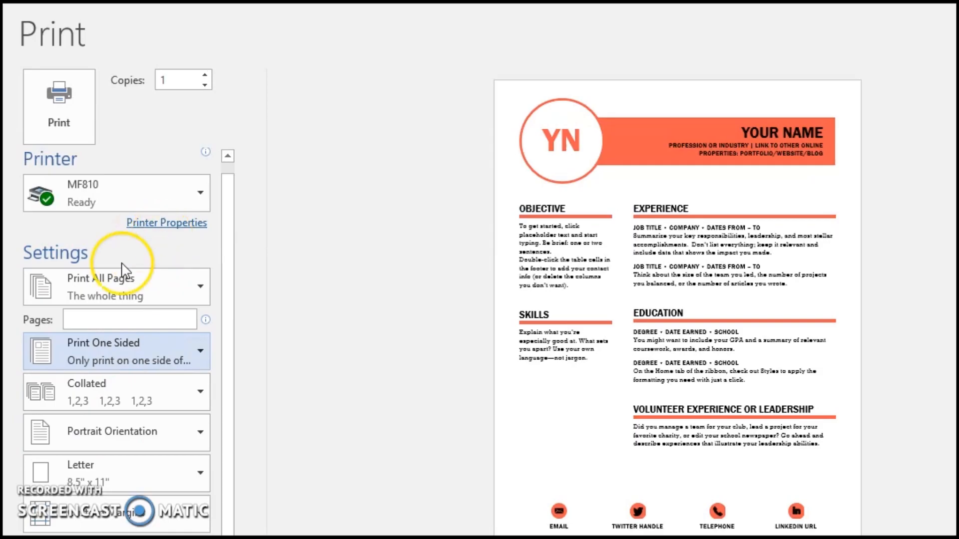
mouse_move(106, 370)
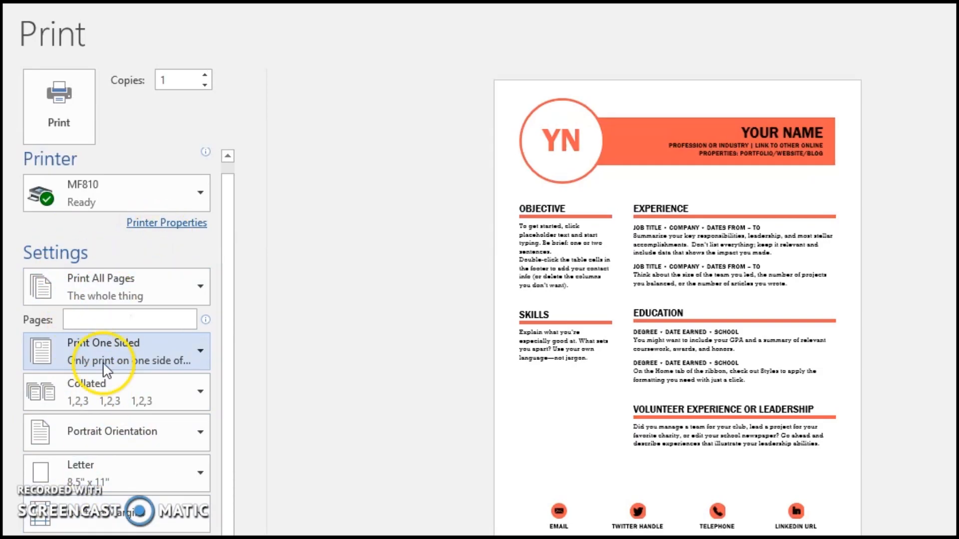
mouse_move(150, 230)
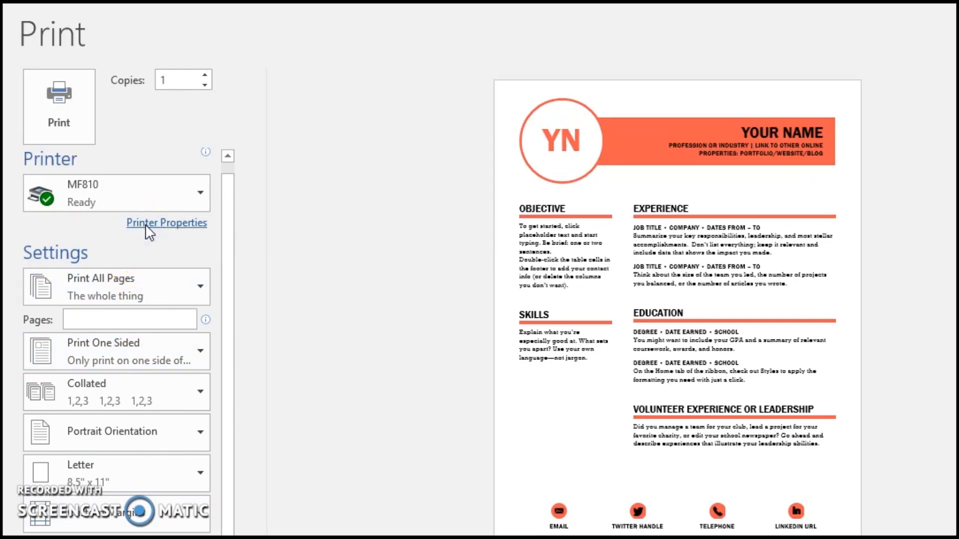
left_click(167, 223)
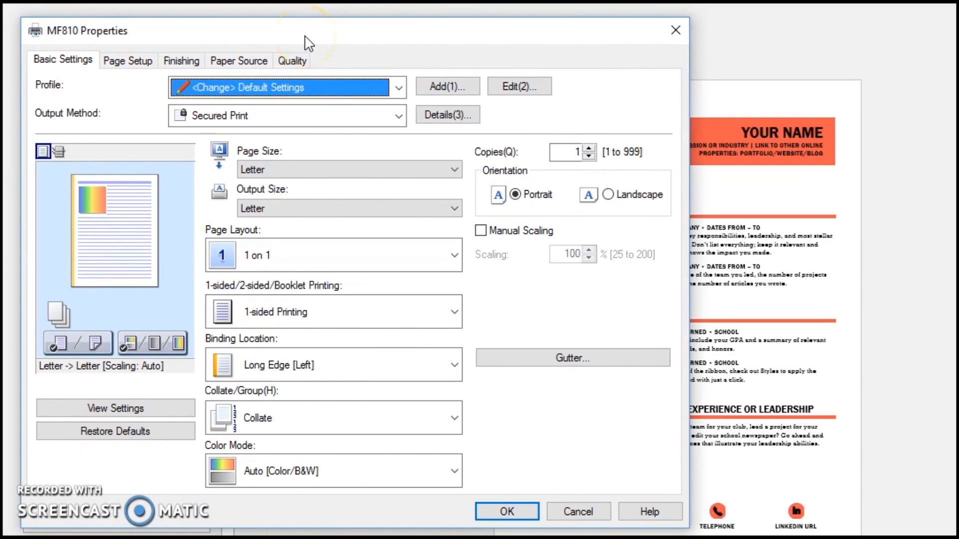
Set the MF810 driver's 1-sided/2-sided/Booklet Printing option to Booklet Printing.
left_click(452, 311)
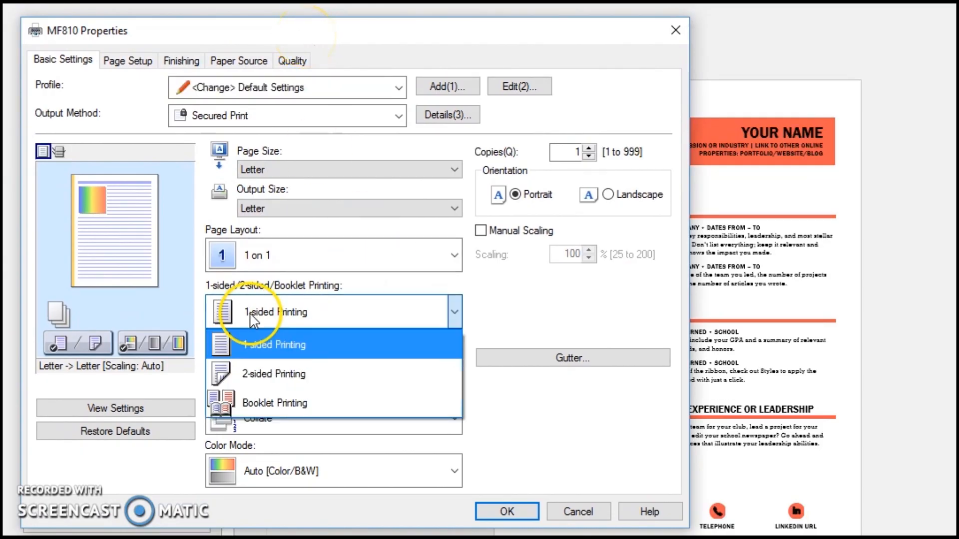
mouse_move(282, 403)
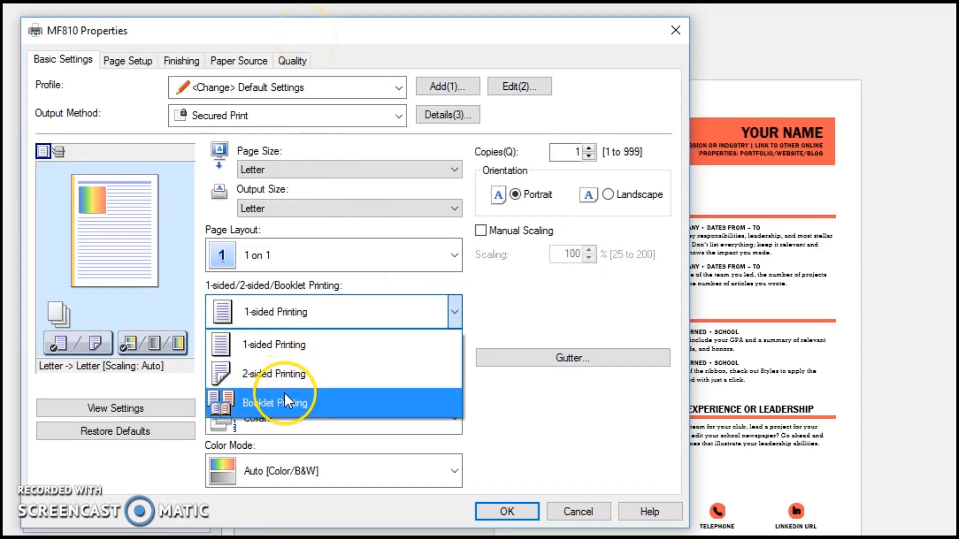
left_click(273, 403)
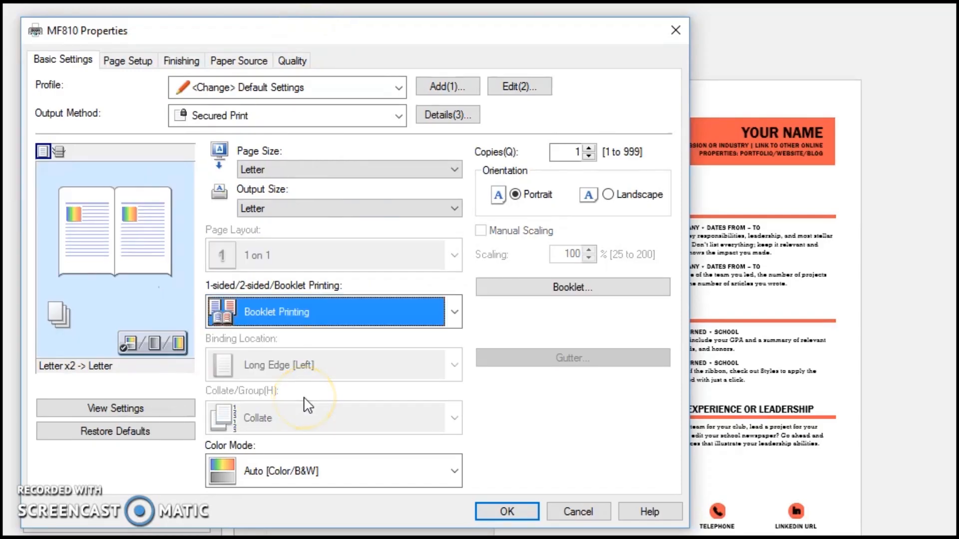
mouse_move(321, 340)
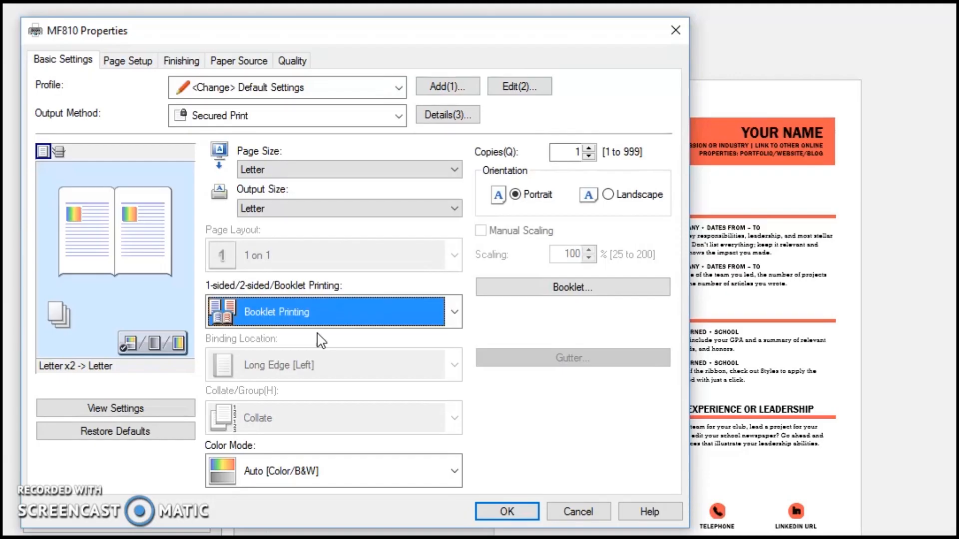
mouse_move(310, 283)
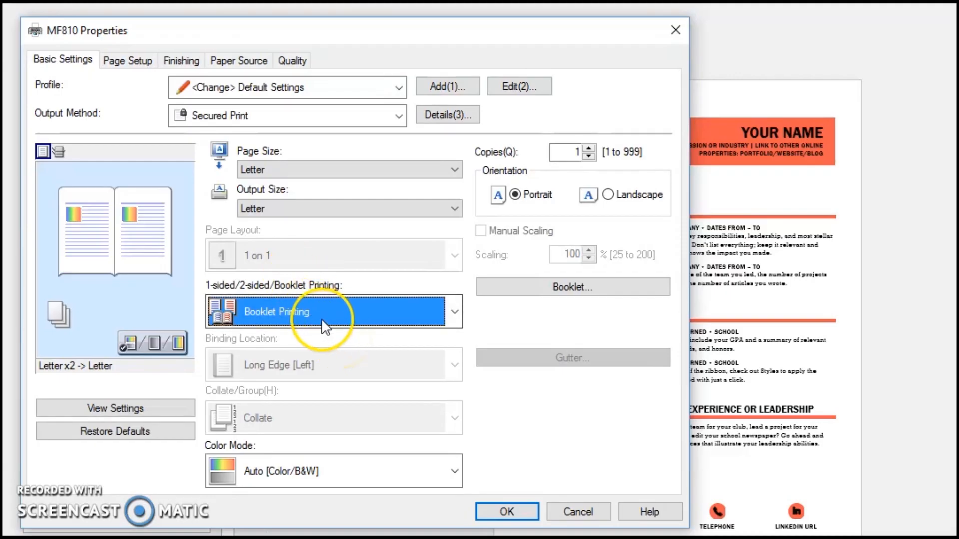
left_click(571, 287)
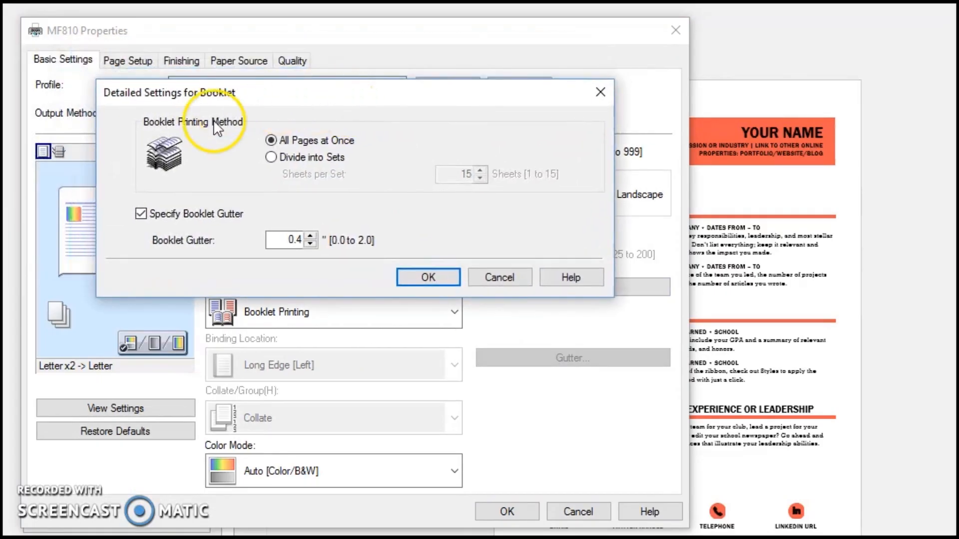
left_click(428, 278)
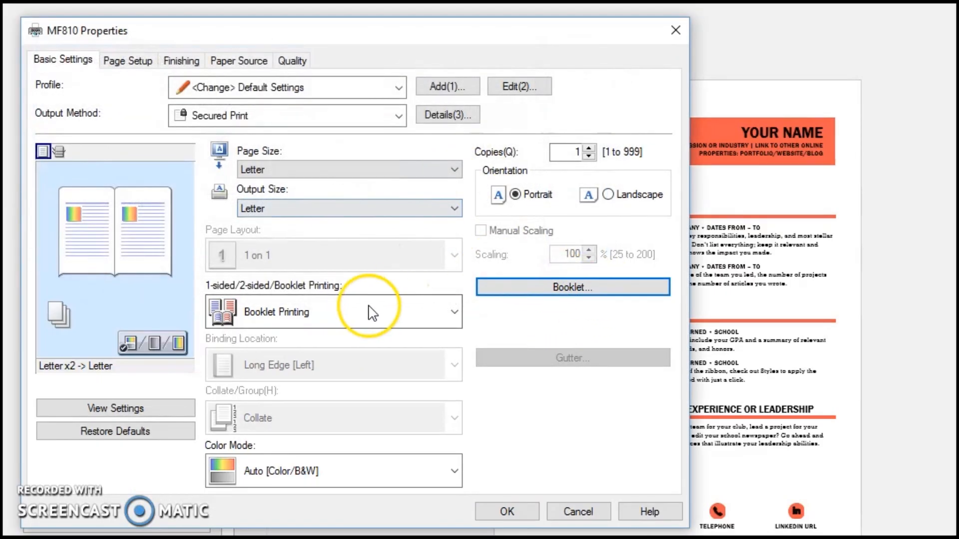
Switch the MF810 job to 2-sided Printing and show the Binding Location choices.
left_click(333, 311)
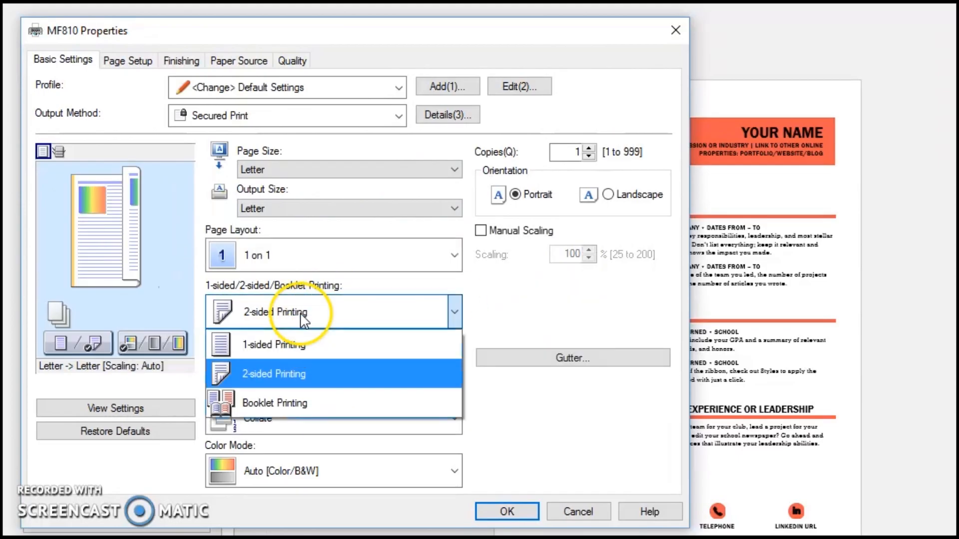
left_click(273, 374)
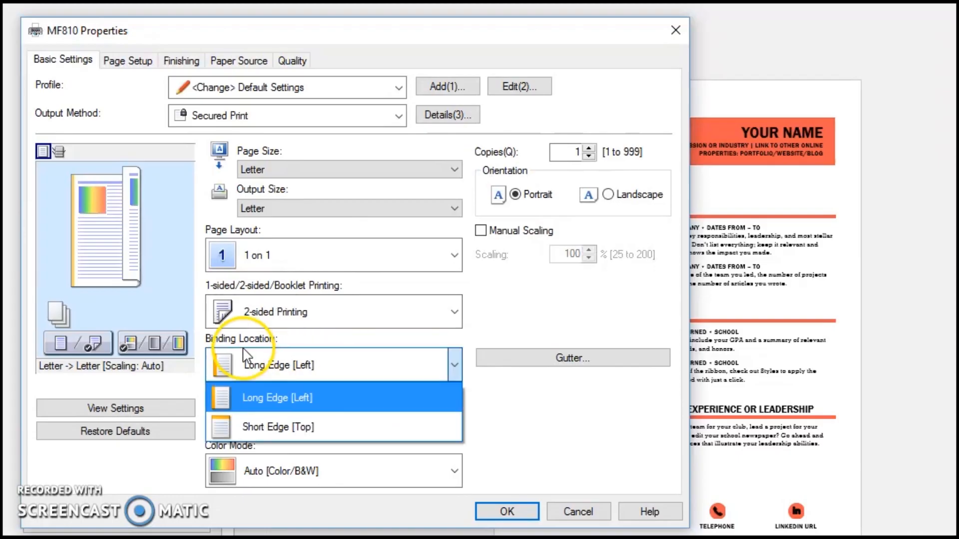